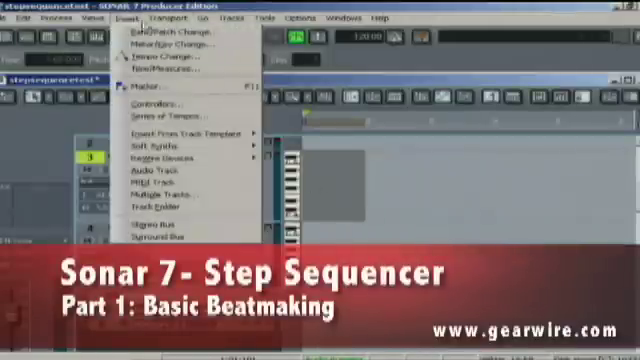
mouse_move(245, 147)
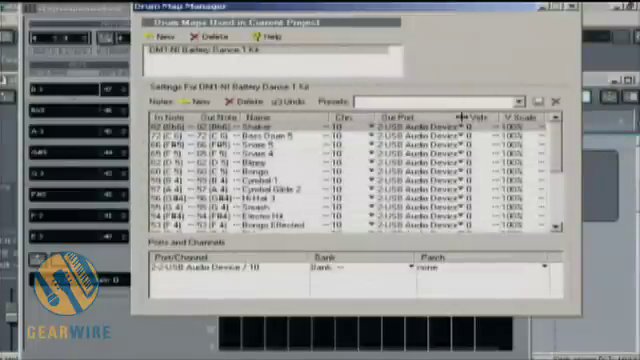
Route the Shaker note of the Battery Dance 1 Kit drum map to 3-Battery 3 1
click(440, 131)
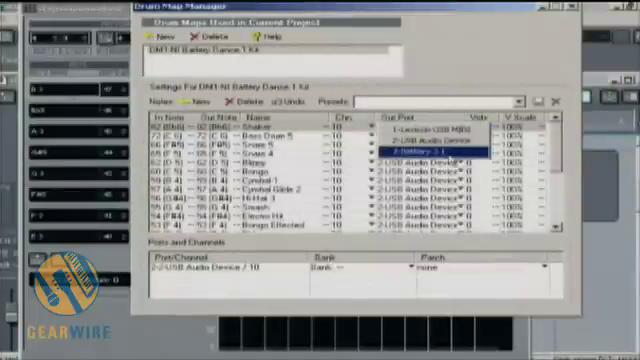
click(430, 155)
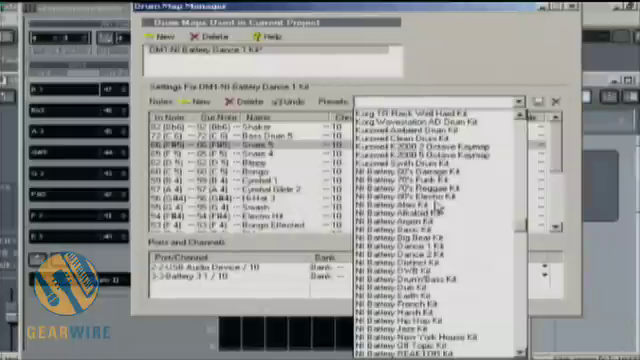
scroll(down, 3)
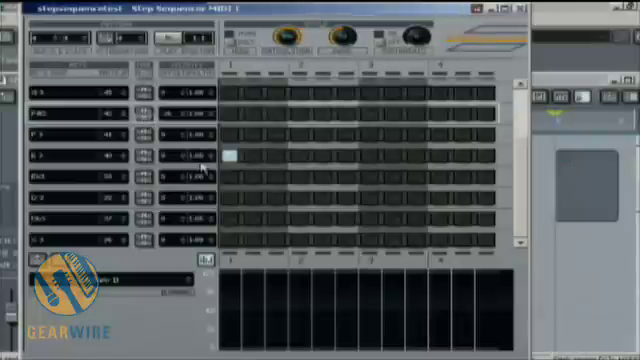
mouse_move(285, 152)
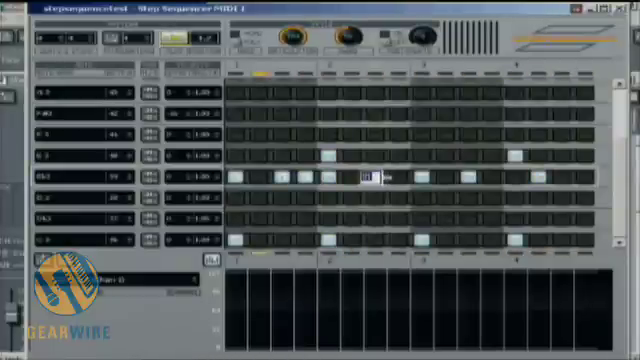
Add a hit in the fifth drum row between beats 2 and 3
click(377, 177)
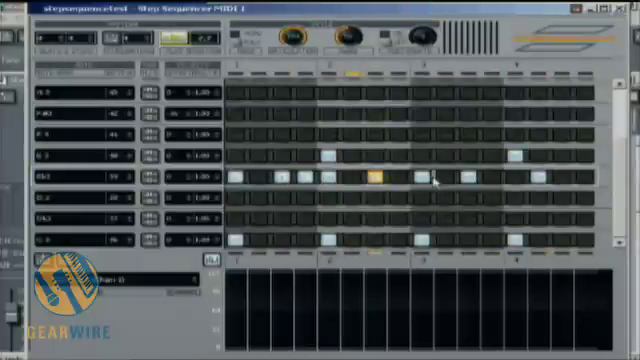